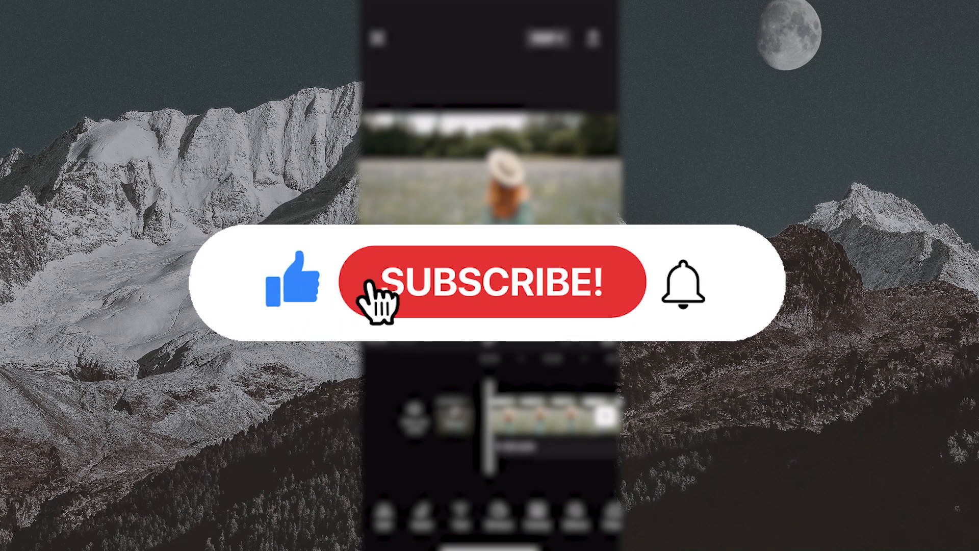
Show the Text options from the bottom toolbar of the field-walk project
{"action": "left_click", "coordinate": [494, 281]}
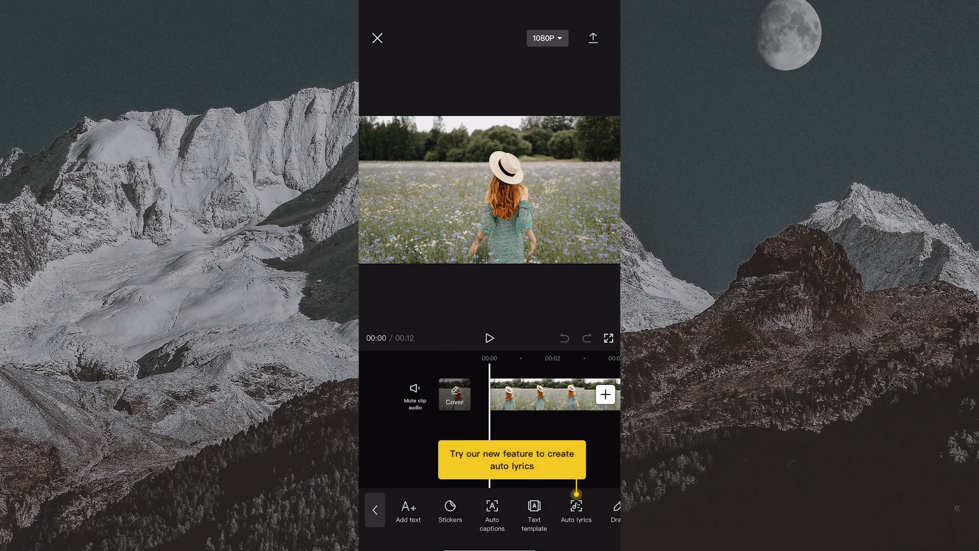
Add a bold white title reading 'Text' over the girl and extend it to the full 12 seconds
{"action": "left_click", "coordinate": [408, 509]}
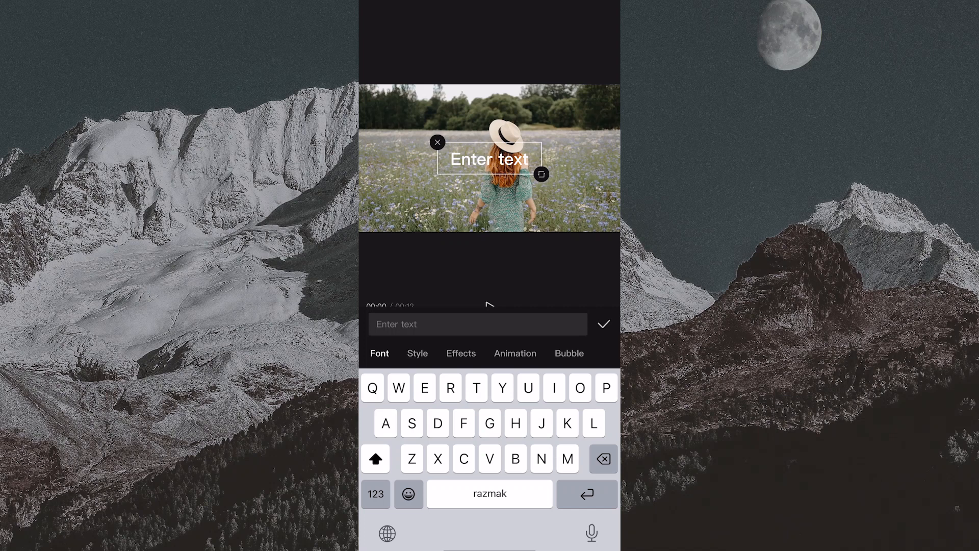
{"action": "type", "text": "Text"}
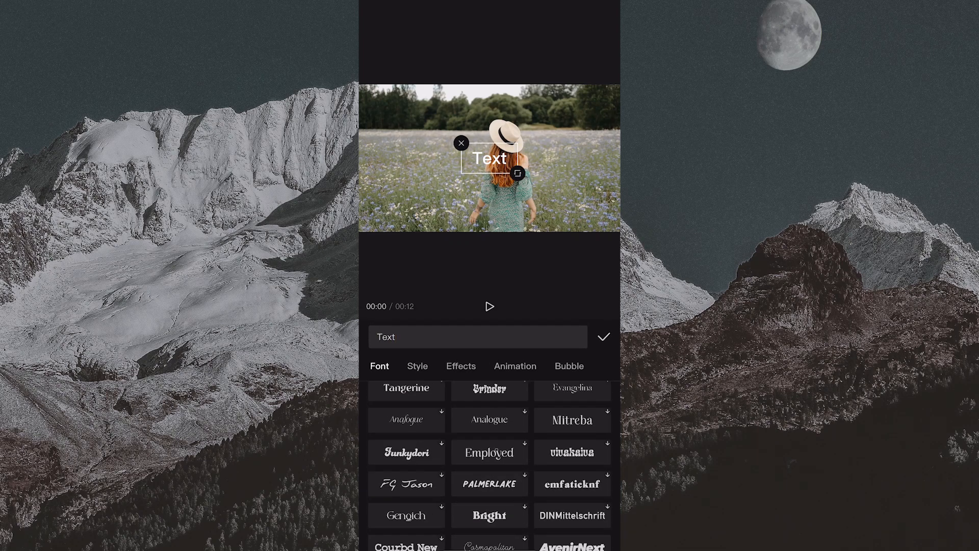
{"action": "left_click", "coordinate": [601, 337]}
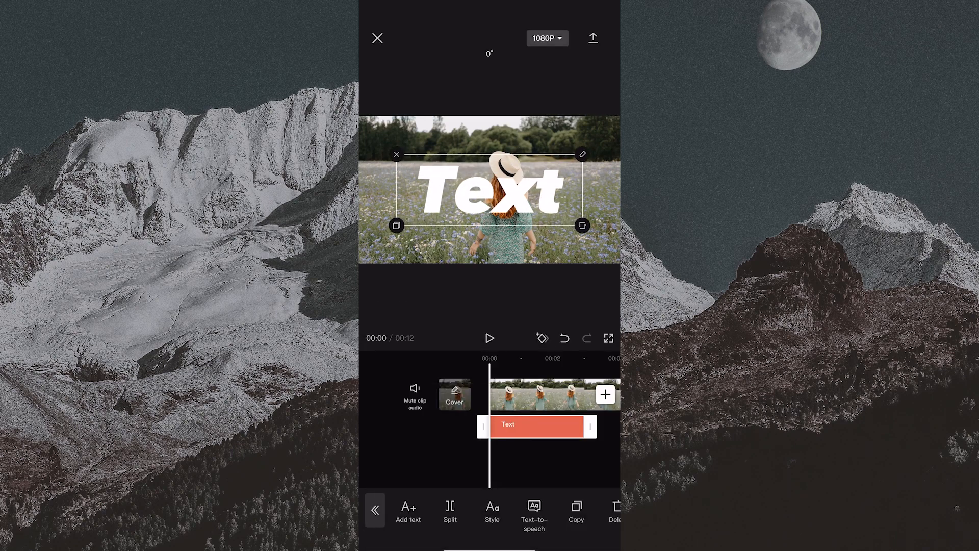
{"action": "left_click_drag", "start_coordinate": [489, 190], "coordinate": [489, 180]}
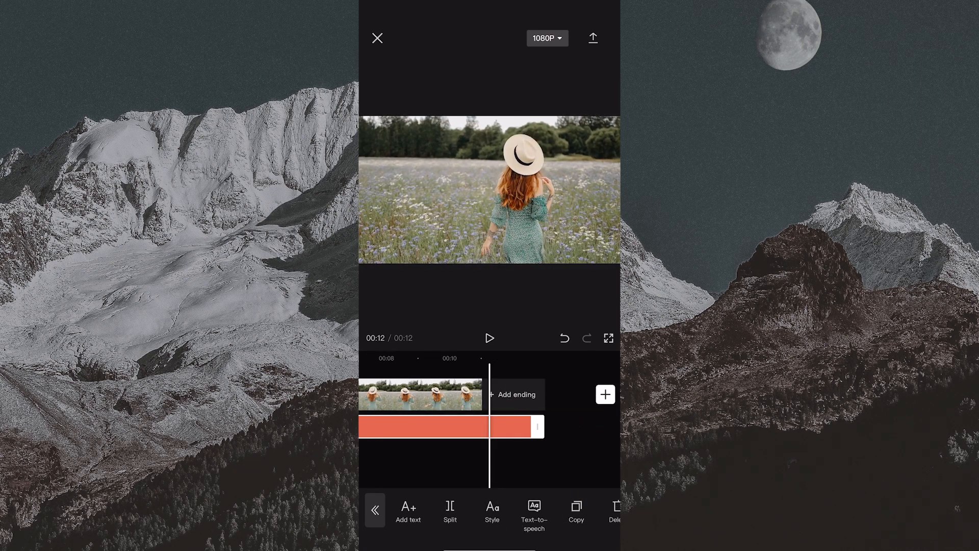
{"action": "left_click", "coordinate": [408, 510]}
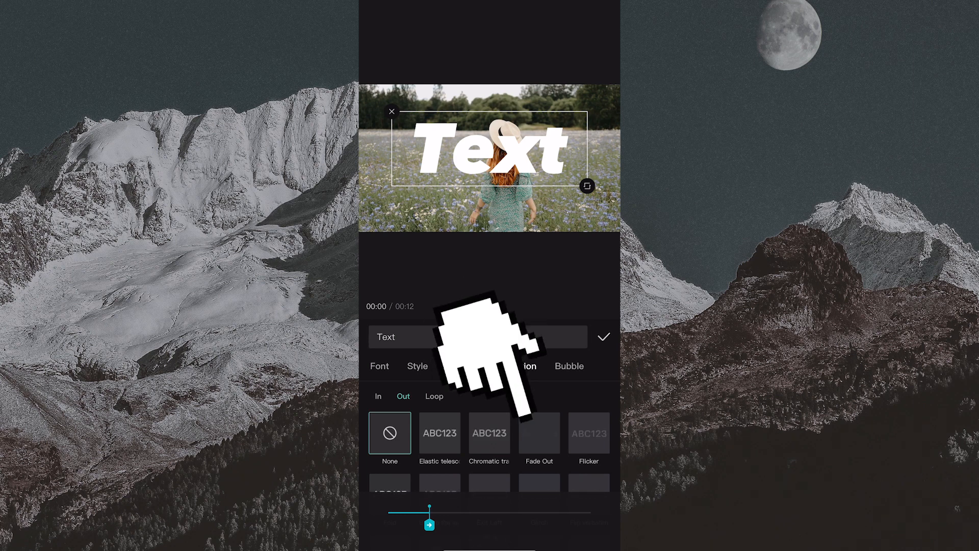
Apply a Fade Out exit animation to the 'Text' title and confirm it
{"action": "left_click", "coordinate": [514, 366]}
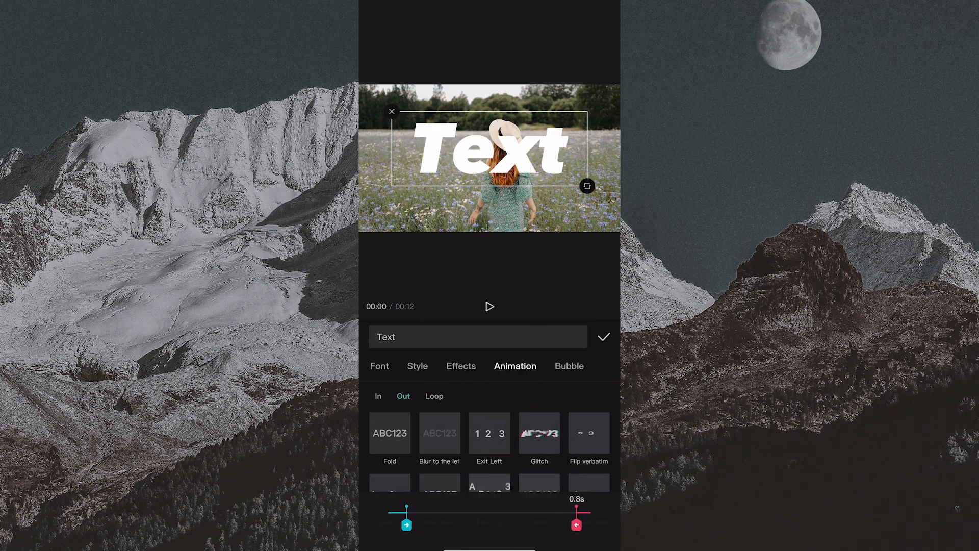
{"action": "left_click", "coordinate": [538, 431]}
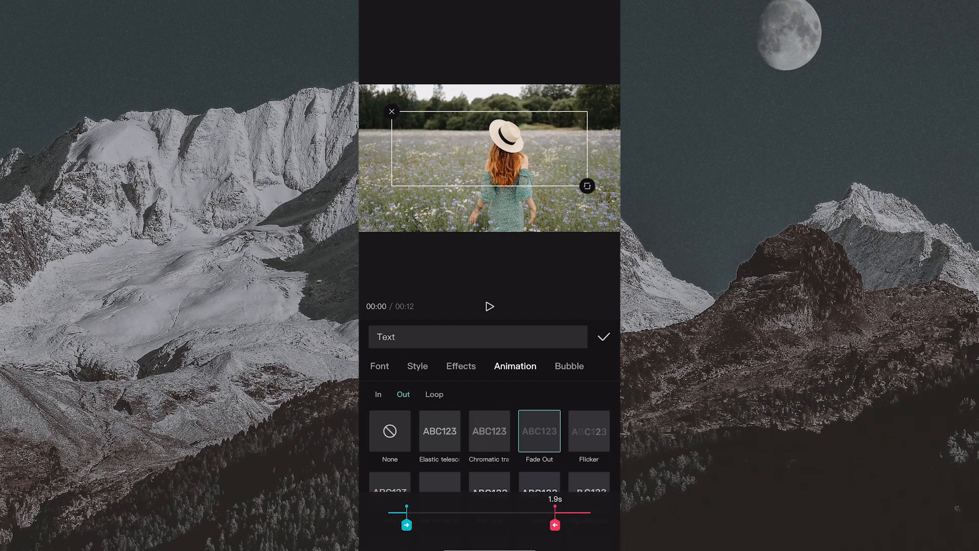
{"action": "left_click", "coordinate": [602, 336]}
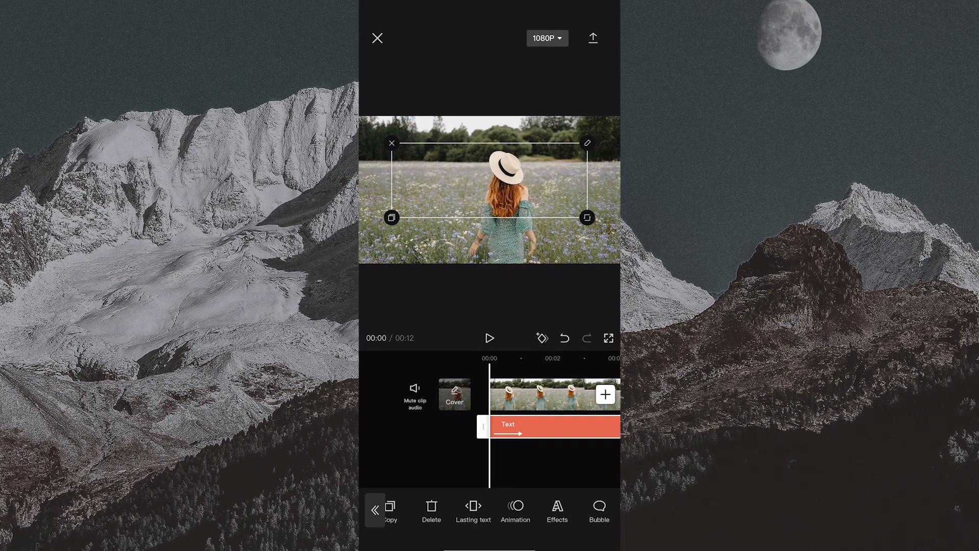
Preview the titled video and export it
{"action": "left_click", "coordinate": [491, 338]}
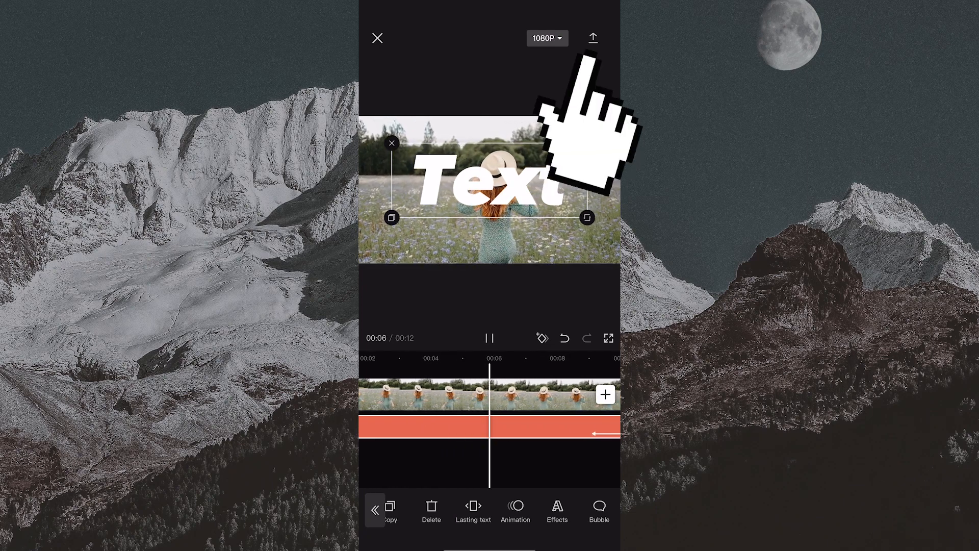
{"action": "left_click", "coordinate": [591, 38]}
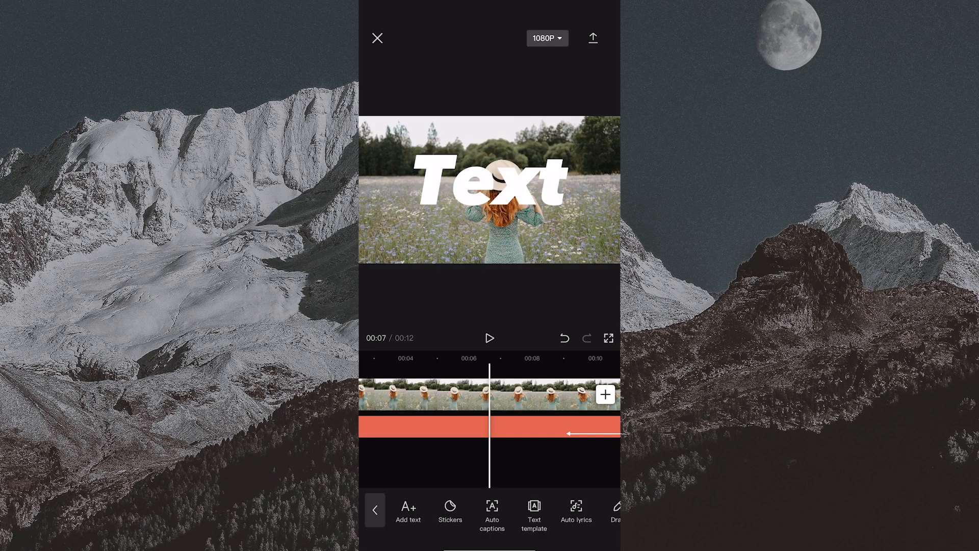
Create a new project containing the exported 12-second titled clip
{"action": "left_click", "coordinate": [605, 394]}
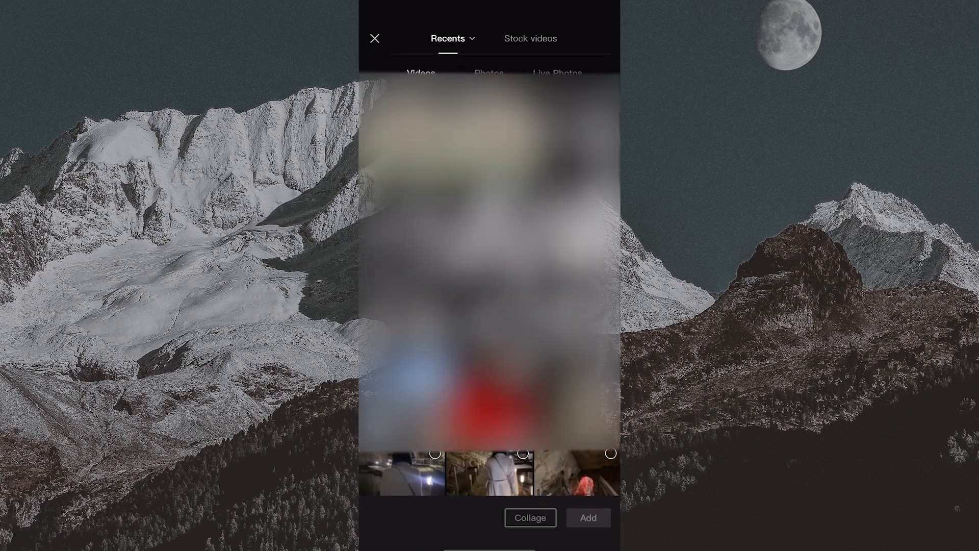
{"action": "left_click", "coordinate": [387, 472]}
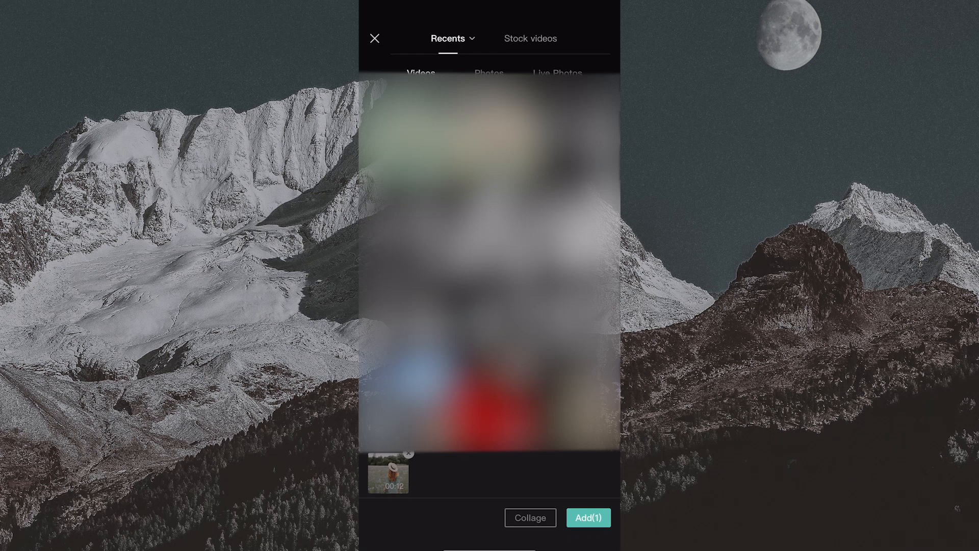
{"action": "left_click", "coordinate": [588, 518]}
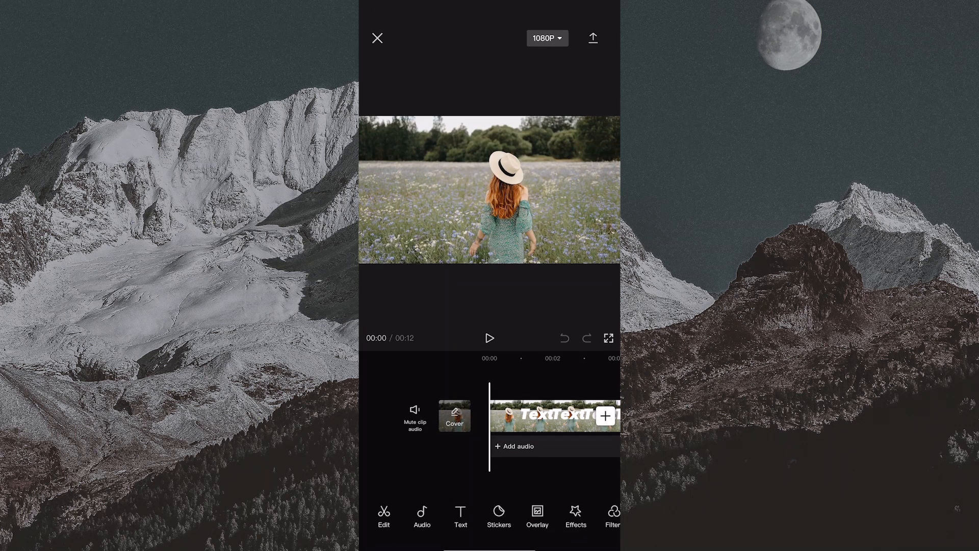
Add the original girl clip as an overlay and start its background removal
{"action": "left_click", "coordinate": [536, 515]}
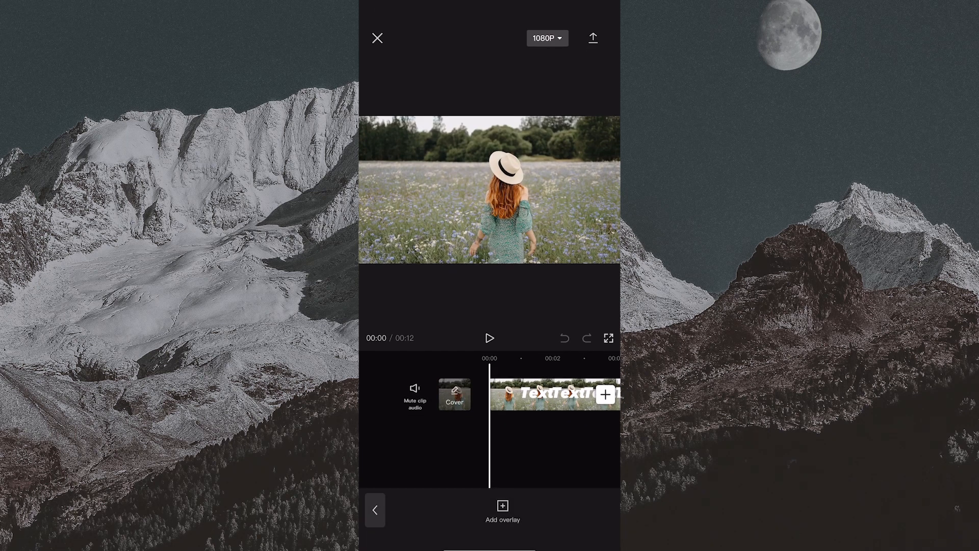
{"action": "left_click", "coordinate": [501, 509]}
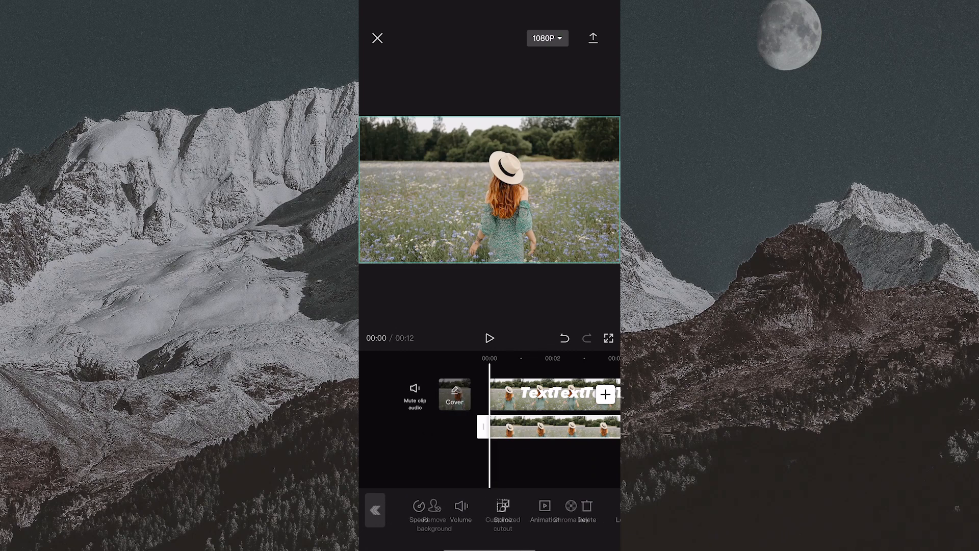
{"action": "left_click", "coordinate": [434, 515]}
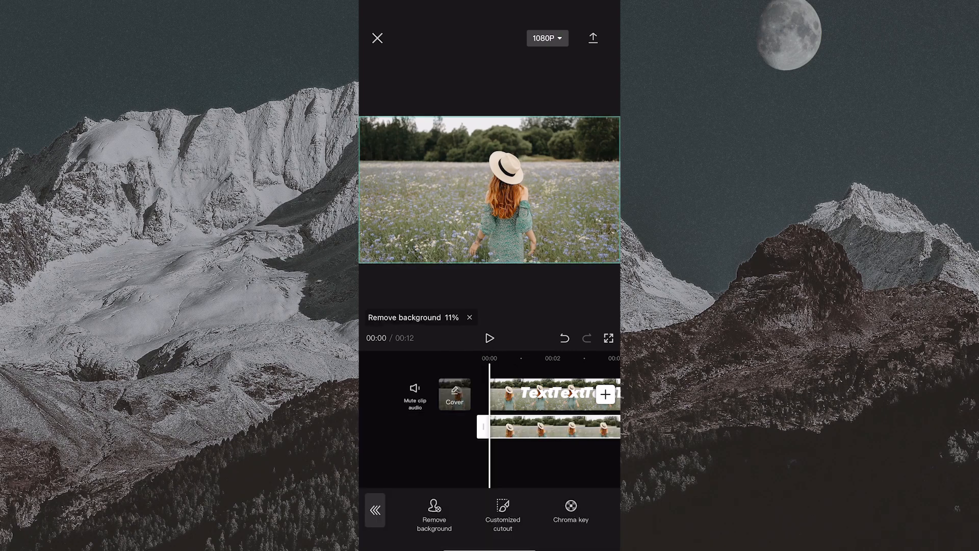